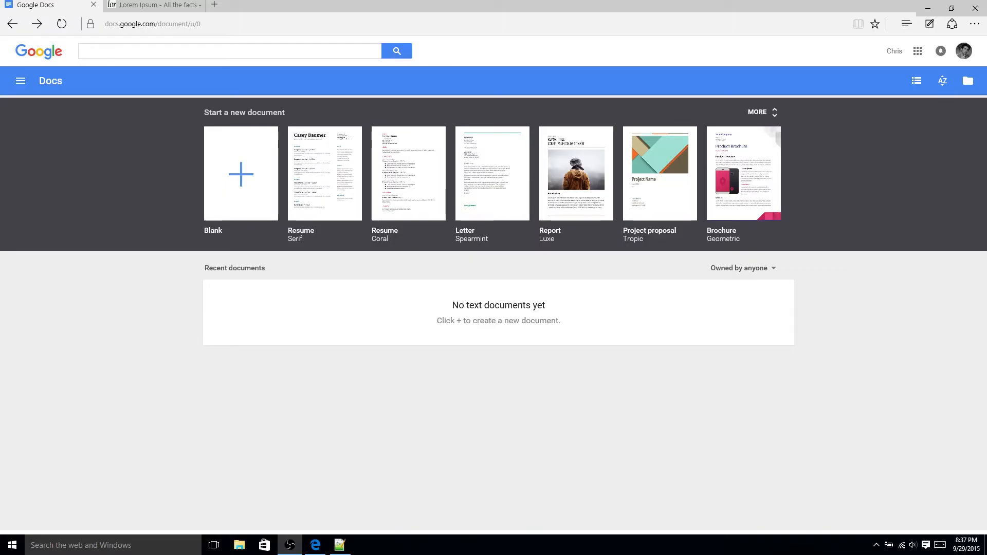
# Expand the full template gallery from the Docs home page
pyautogui.click(757, 111)
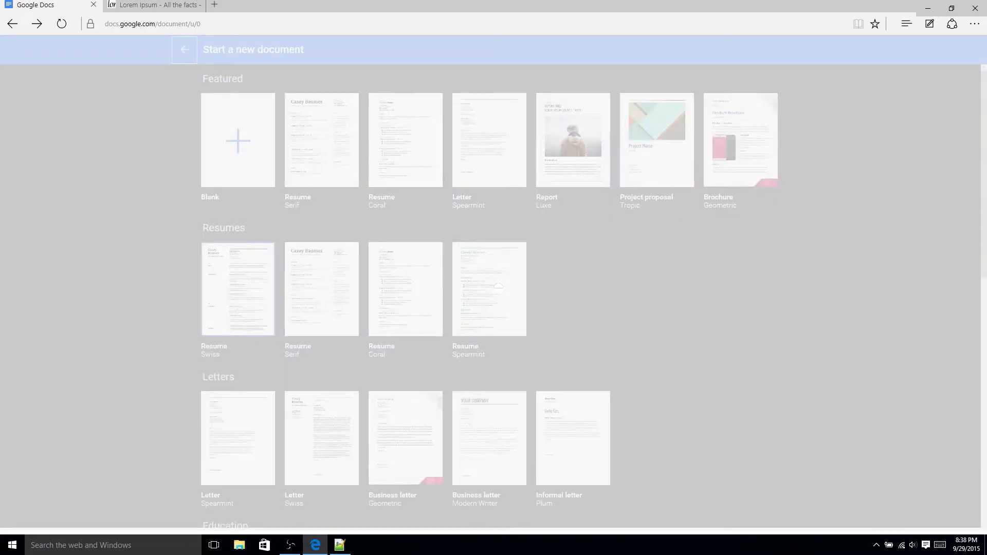
# Create a new resume document from the 'Resume Swiss' template
pyautogui.click(320, 140)
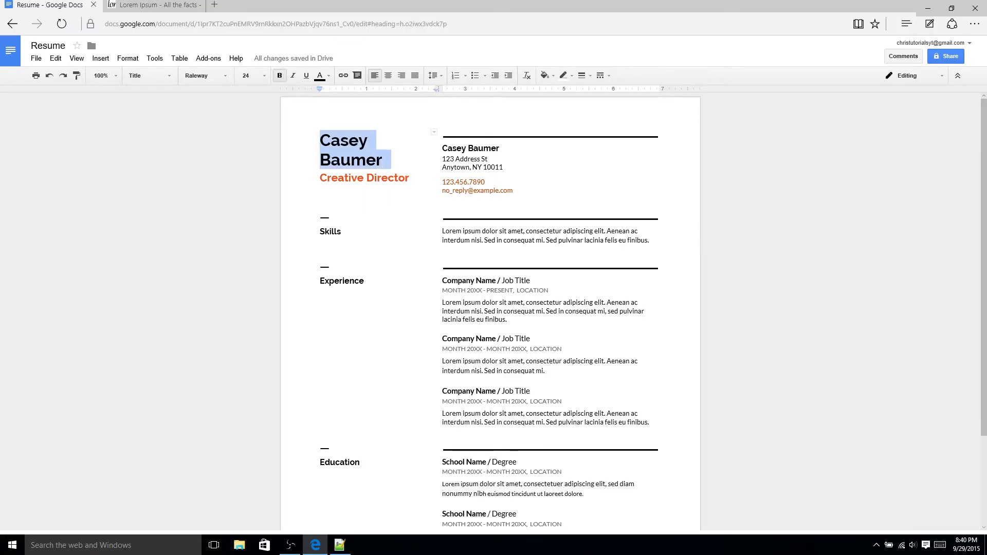
pyautogui.write('Chris')
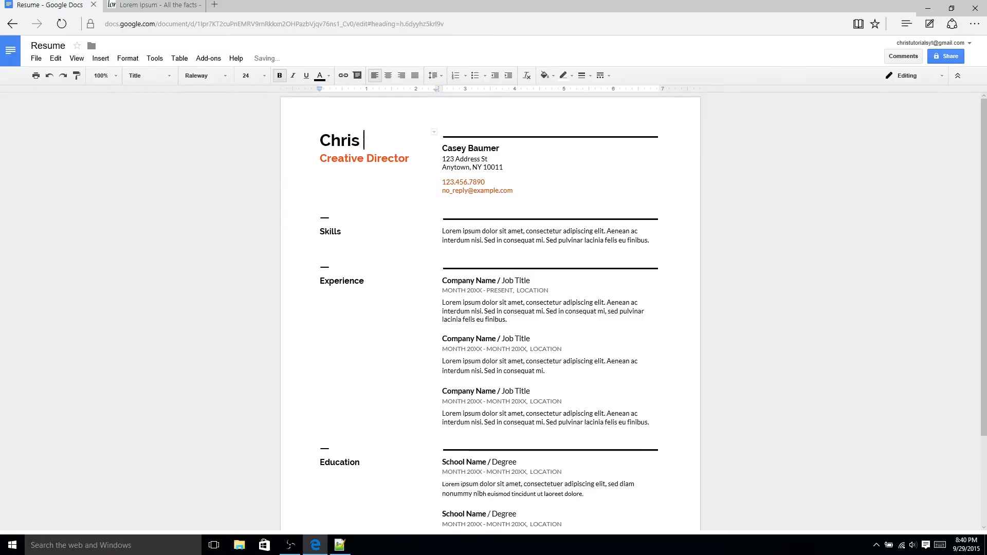
pyautogui.write('Tutorials')
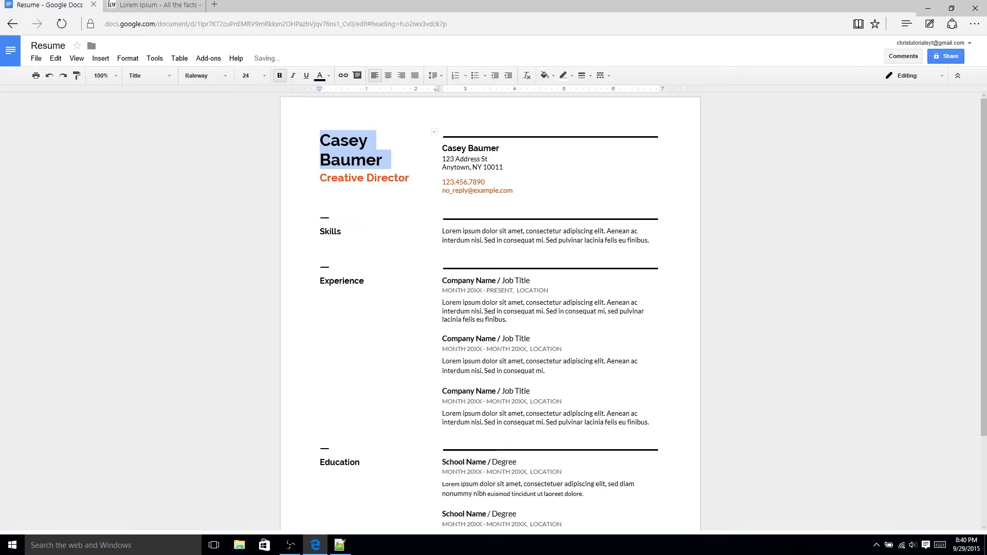
pyautogui.click(383, 159)
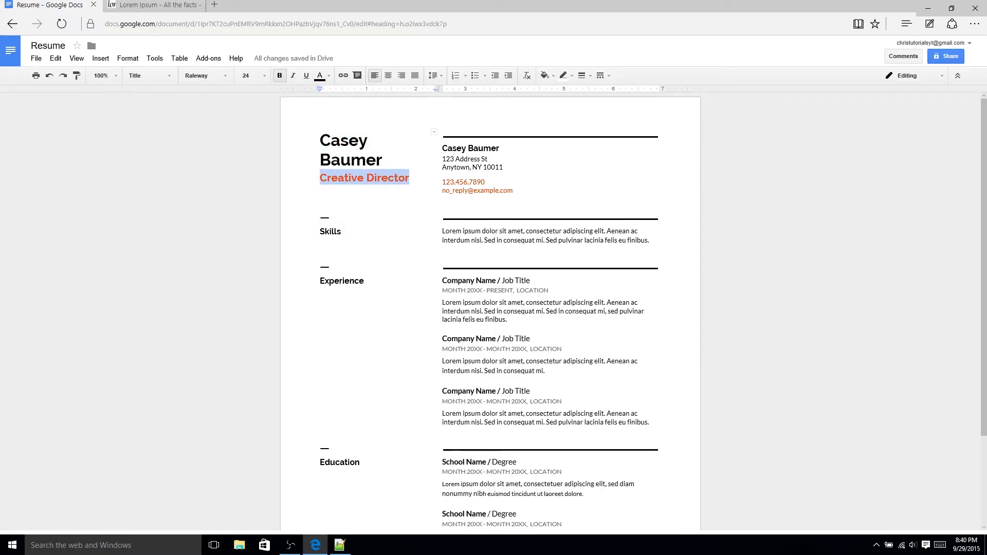
pyautogui.click(148, 77)
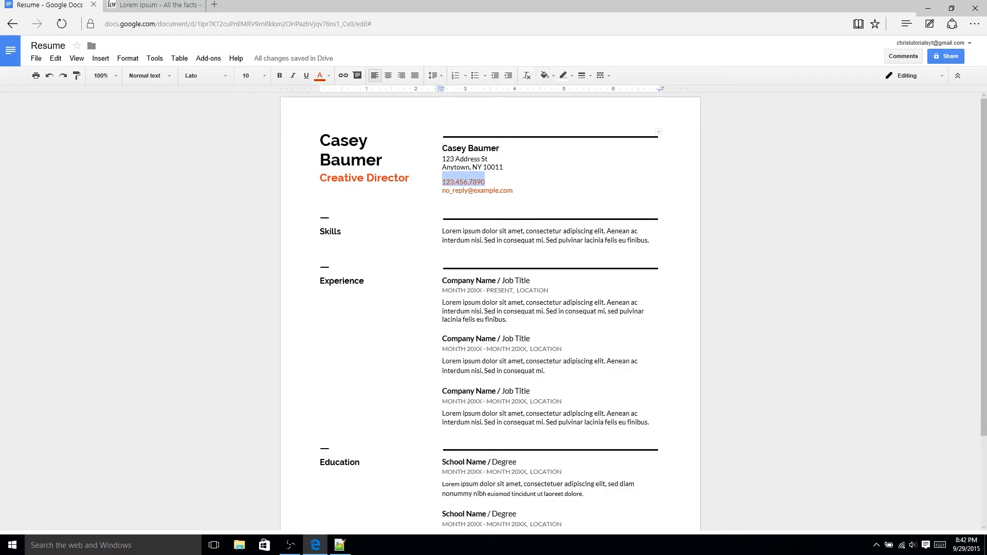
pyautogui.click(485, 182)
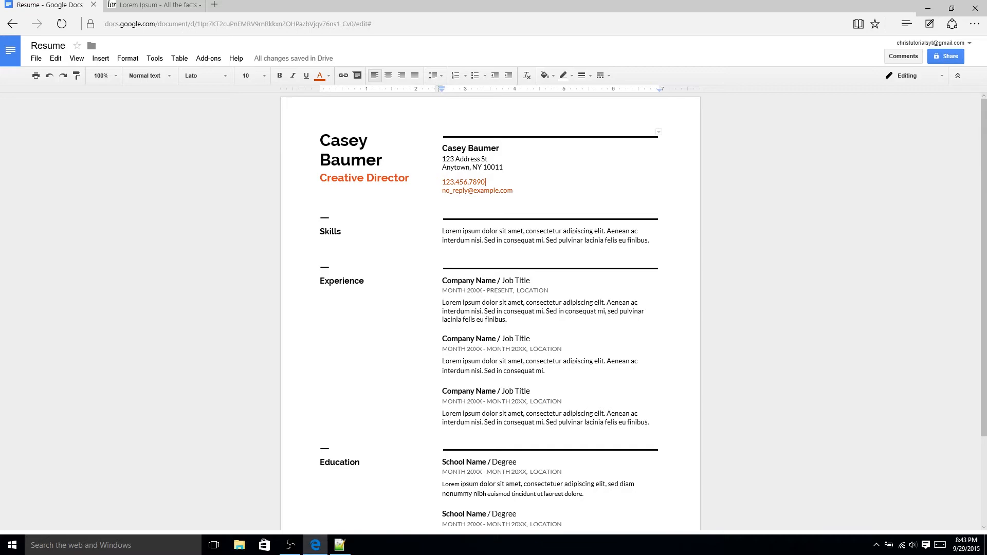
pyautogui.scroll(-3)
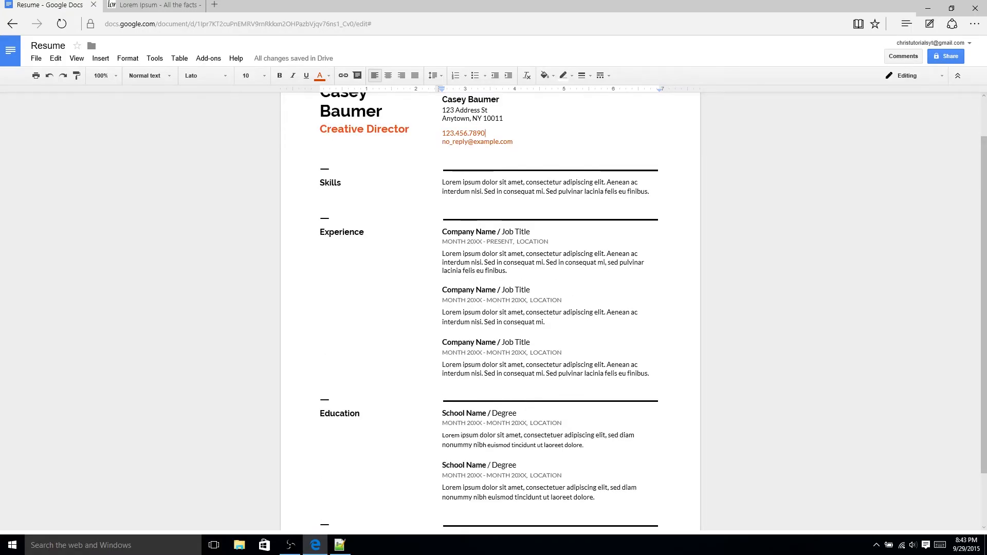
pyautogui.moveTo(327, 183); pyautogui.dragTo(649, 192)
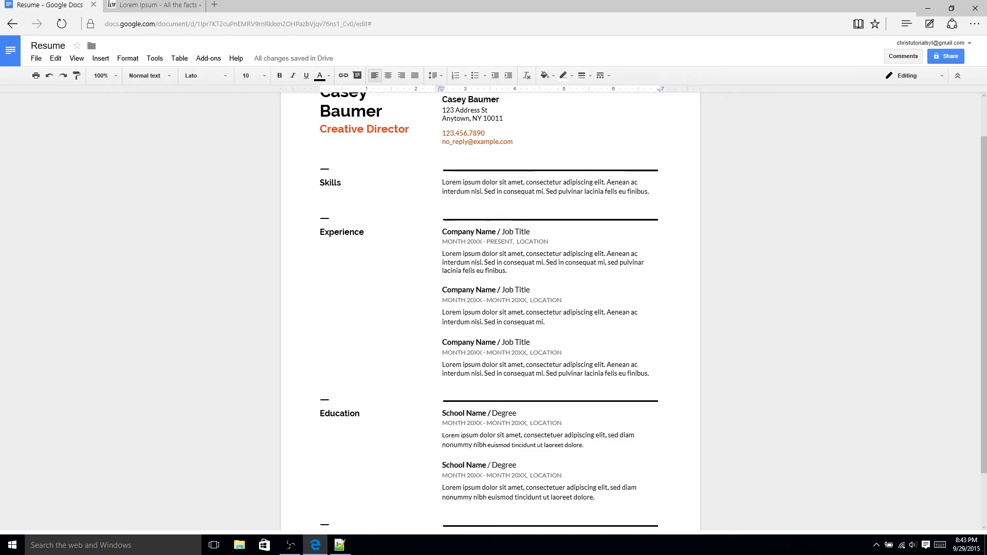
pyautogui.click(659, 169)
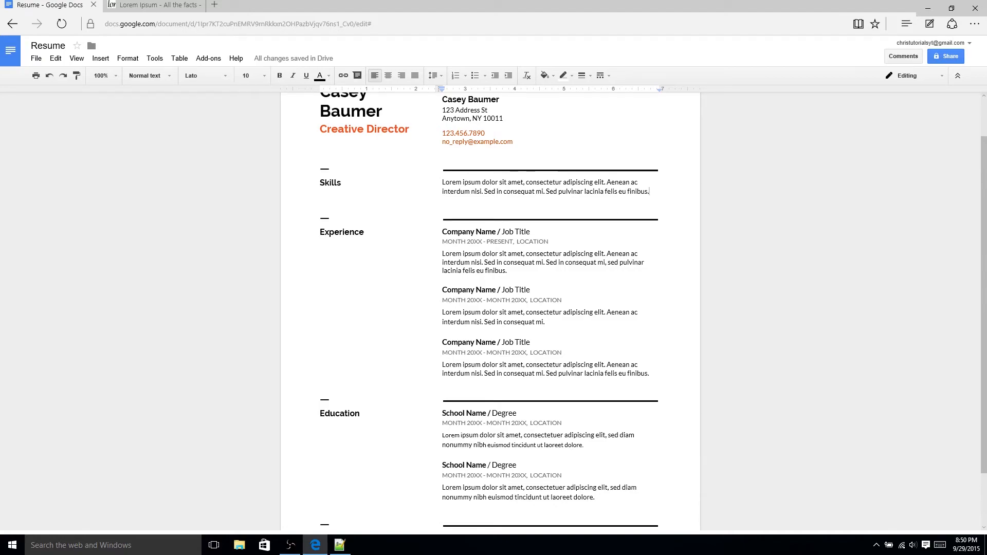
pyautogui.scroll(-3)
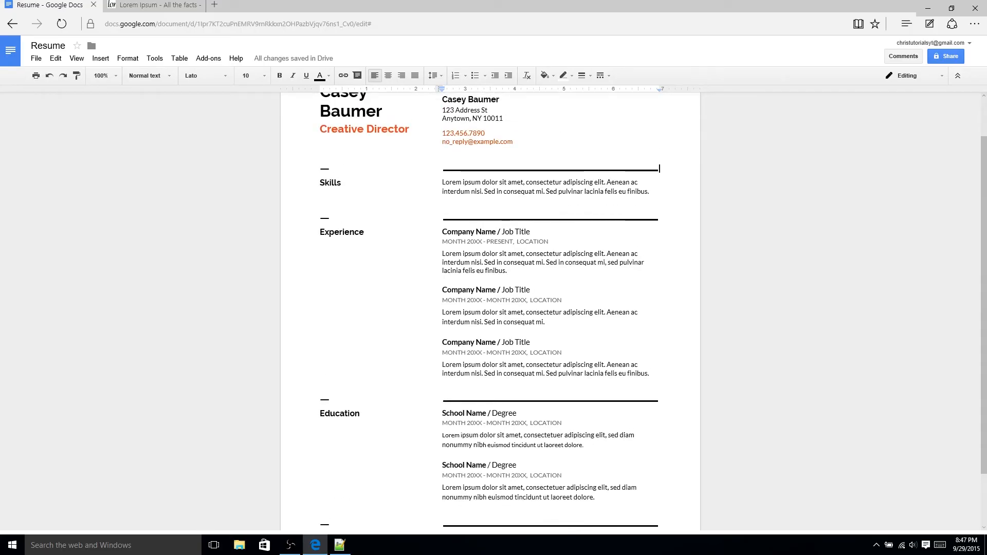
pyautogui.click(605, 182)
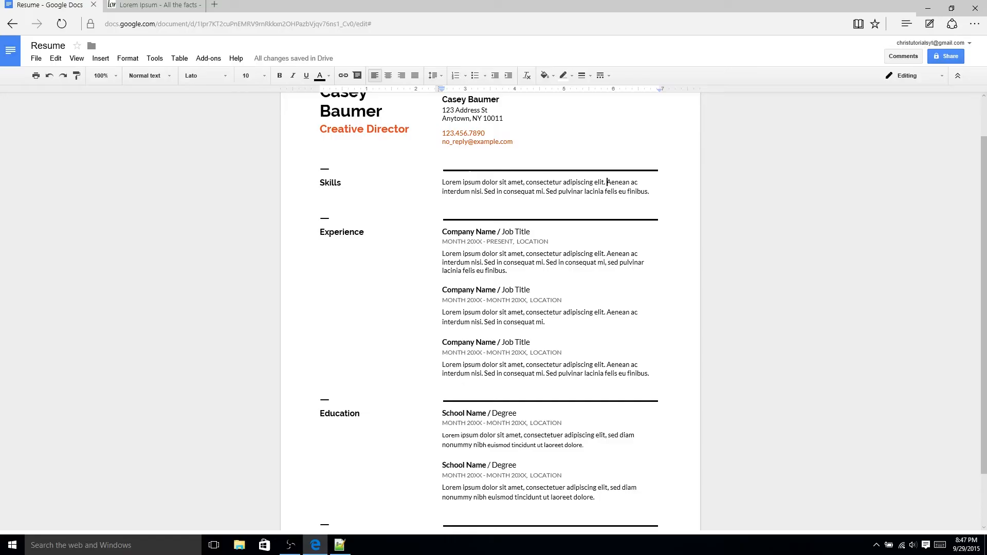
# Split the Skills text into three lines, make them a bulleted list, then undo the bullets
pyautogui.press('Enter')
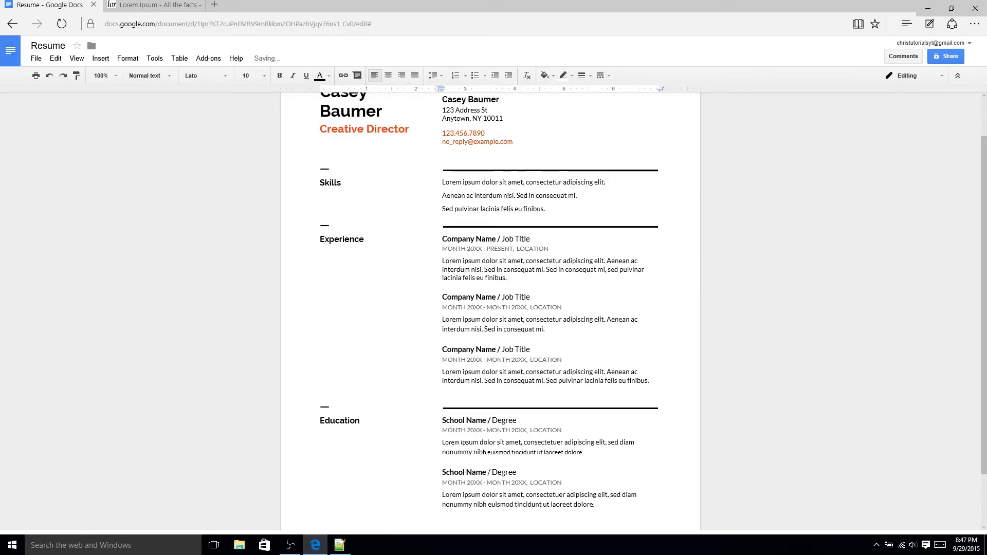
pyautogui.moveTo(443, 182); pyautogui.dragTo(545, 209)
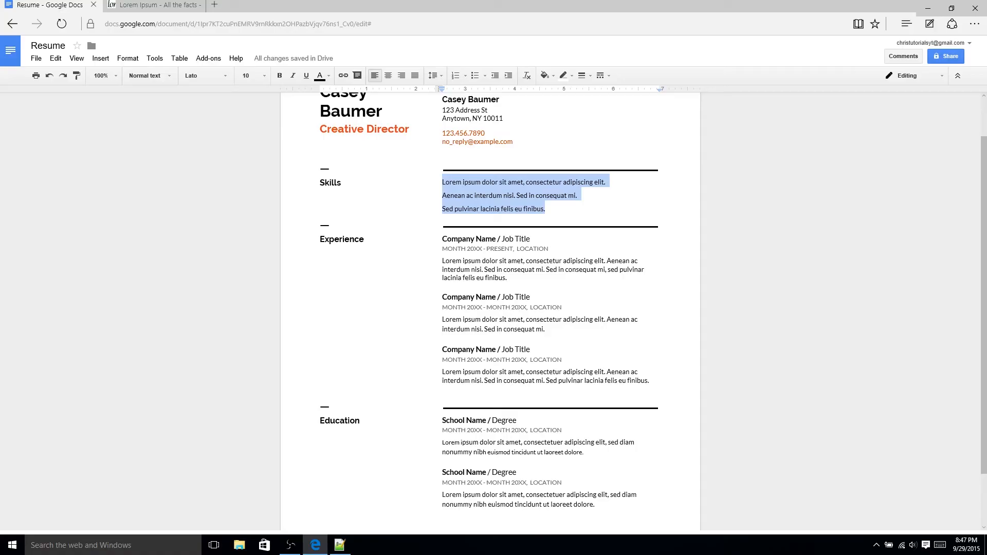
pyautogui.moveTo(474, 75)
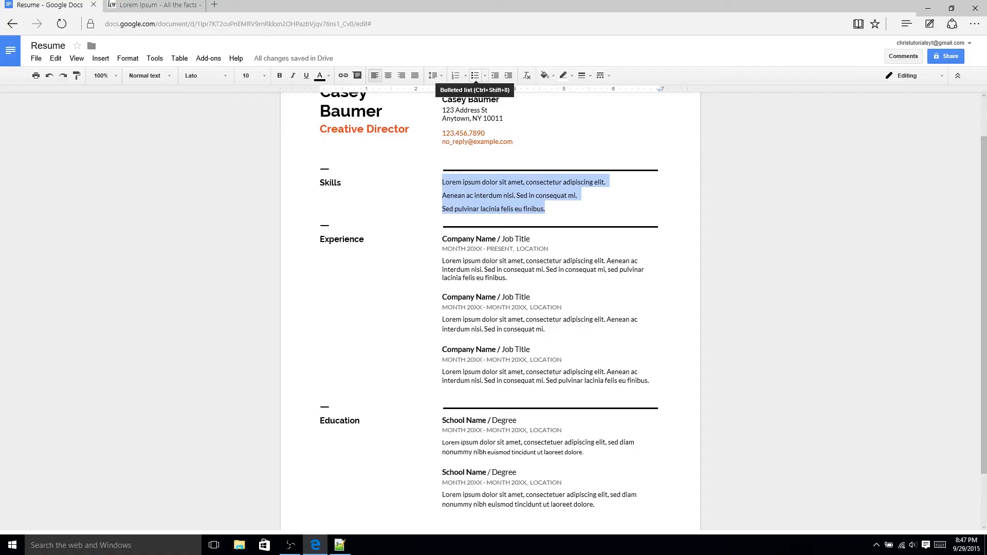
pyautogui.click(475, 76)
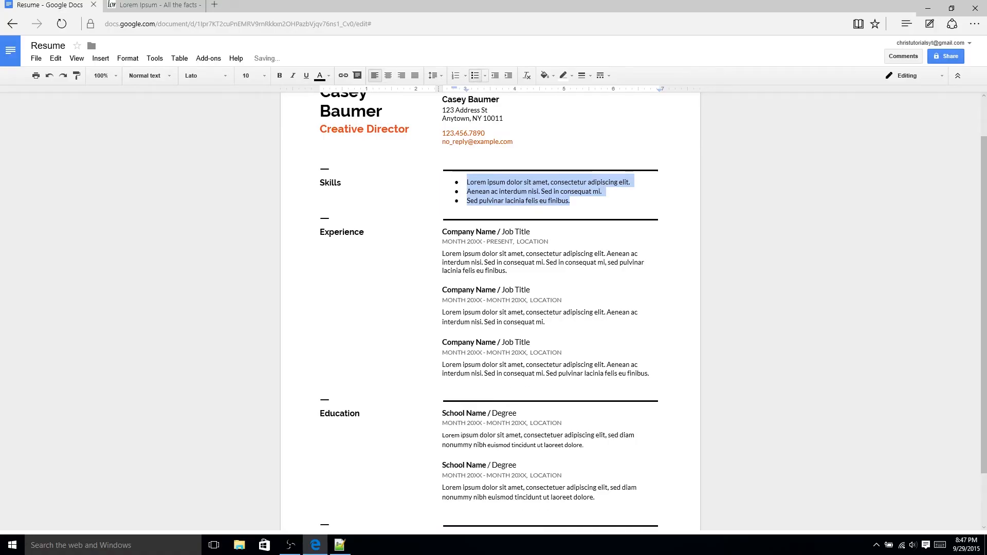
pyautogui.click(570, 200)
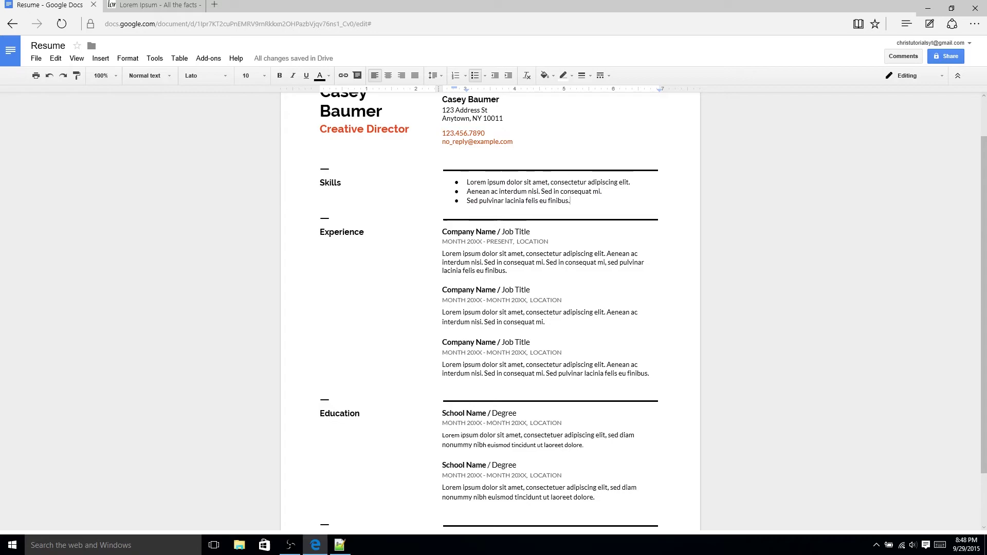
pyautogui.click(456, 75)
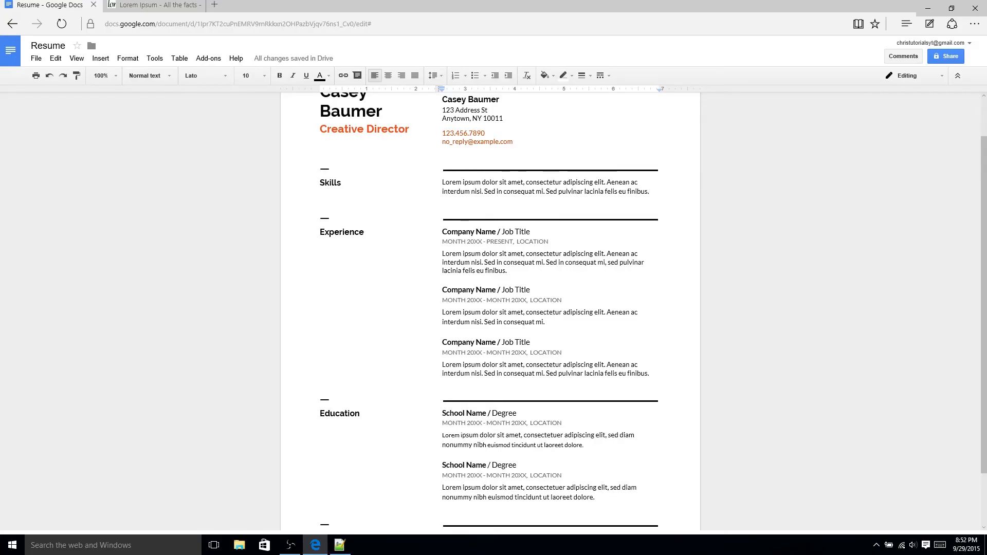
# Scroll down to the Education and Awards sections of the resume
pyautogui.scroll(-3)
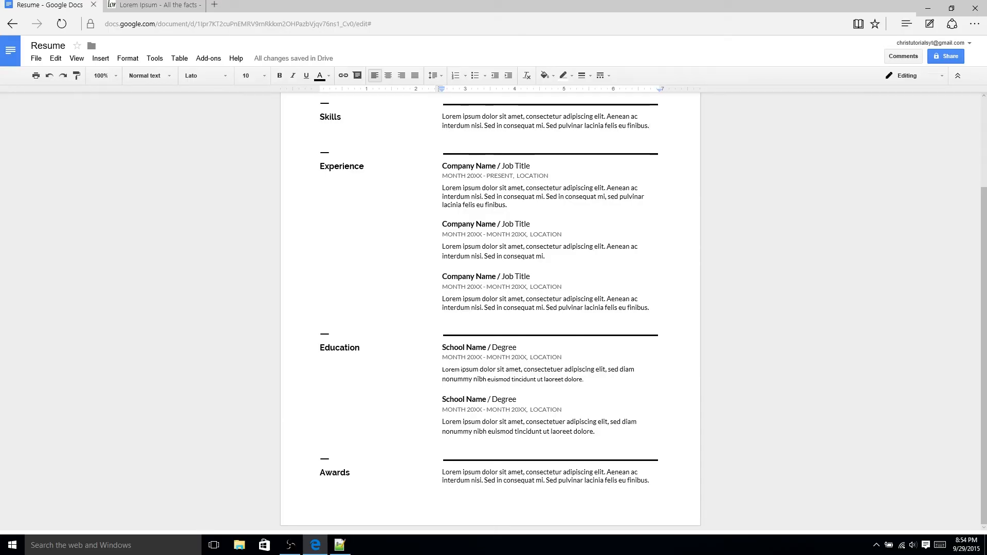
pyautogui.click(650, 125)
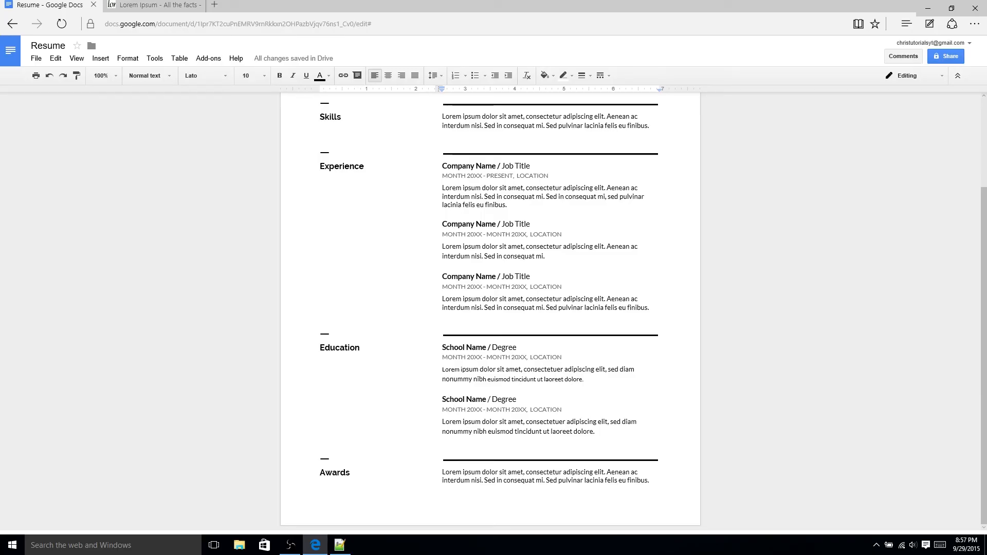
pyautogui.click(650, 125)
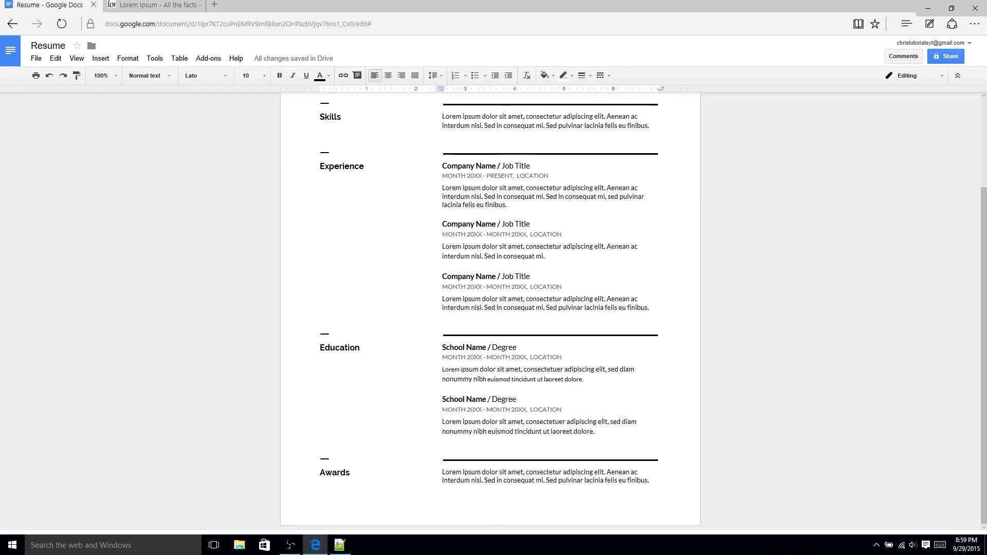
pyautogui.scroll(3)
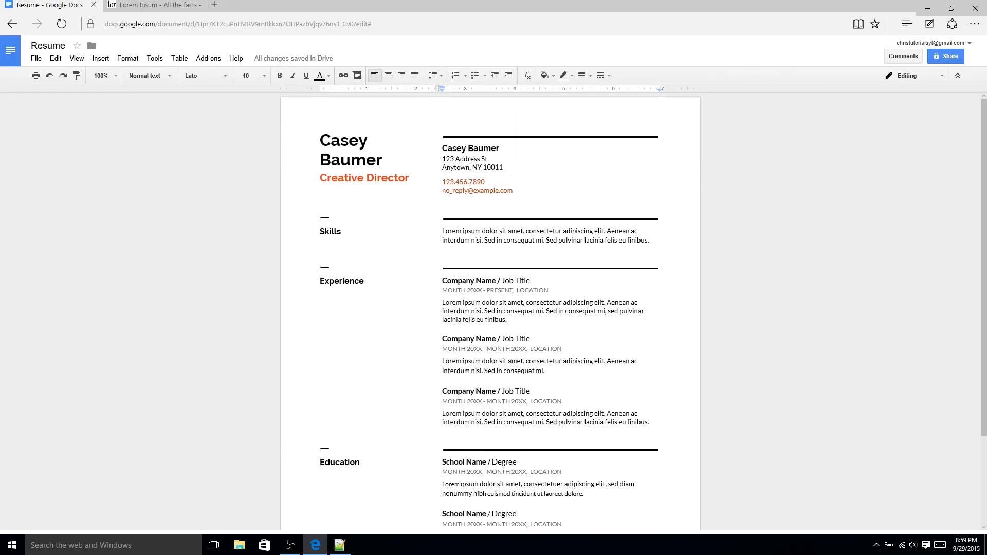
pyautogui.click(650, 241)
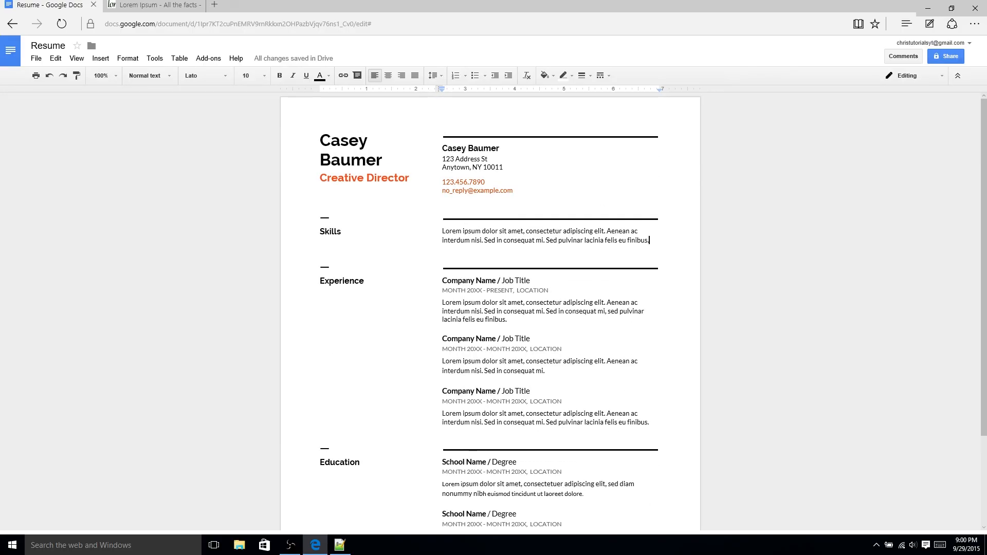